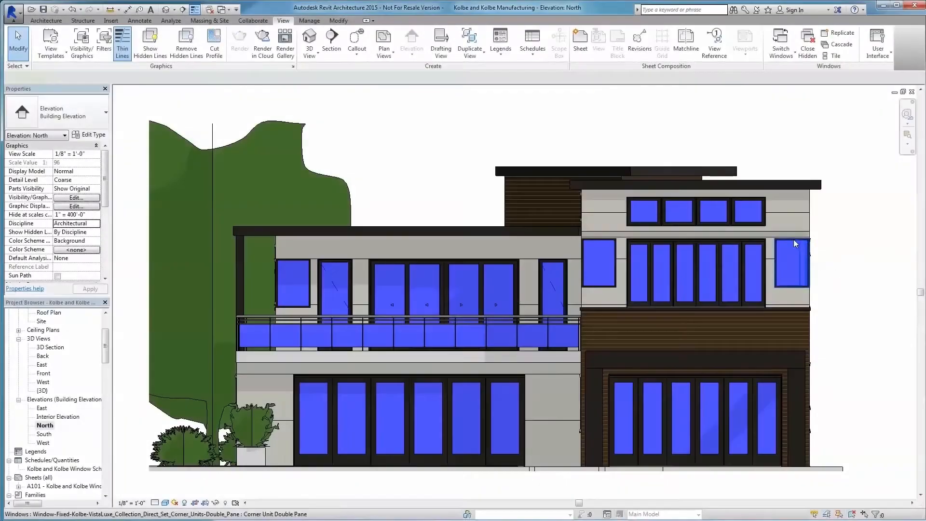
# View the house in the Back 3D view, apply the folding door settings, and bring up the Terraspan lift-and-slide door's type parameters.
pyautogui.click(407, 420)
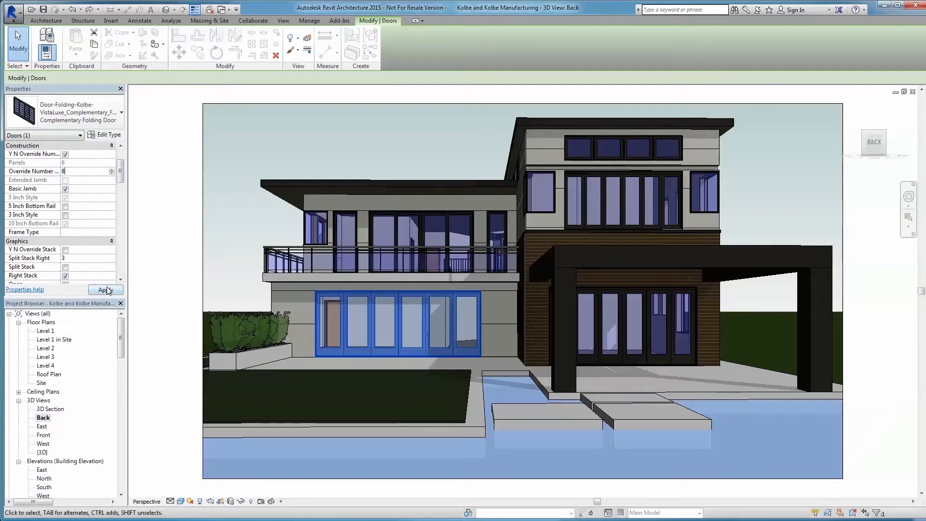
pyautogui.click(105, 290)
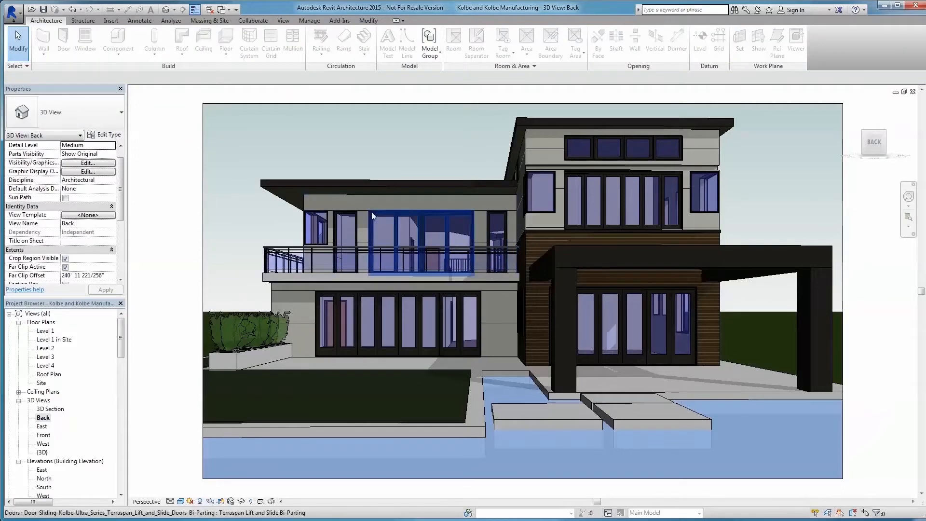
pyautogui.click(414, 242)
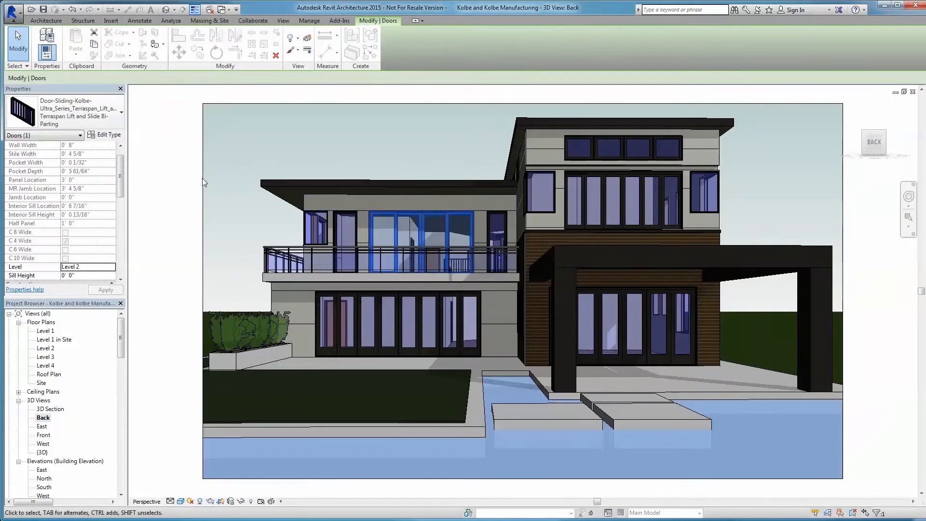
pyautogui.click(104, 135)
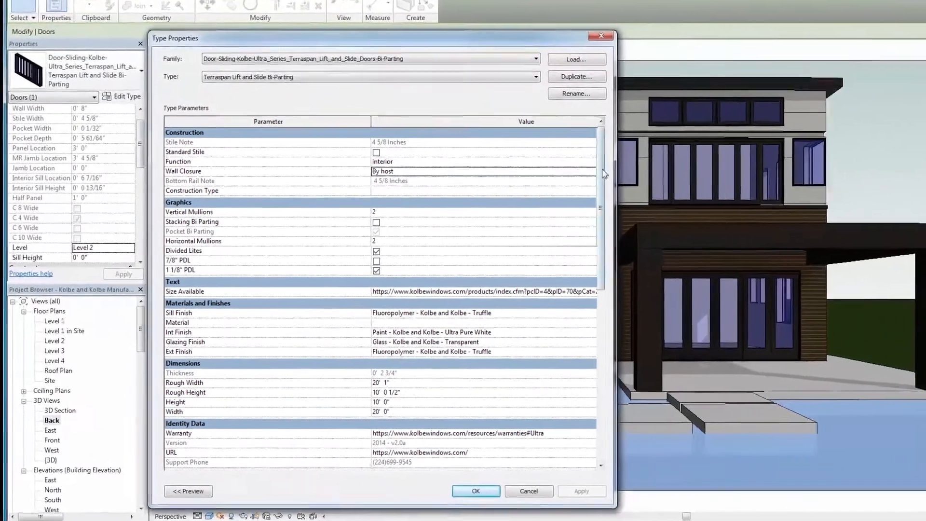
# Set Ext Finish to Paint - Kolbe and Kolbe - Ultra Pure White via the Material Browser and confirm.
pyautogui.scroll(-3)
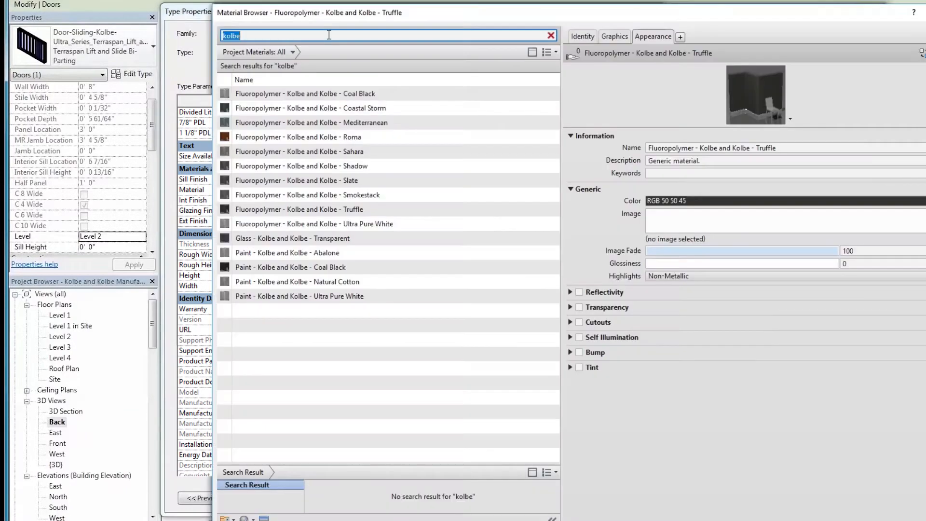
pyautogui.click(299, 296)
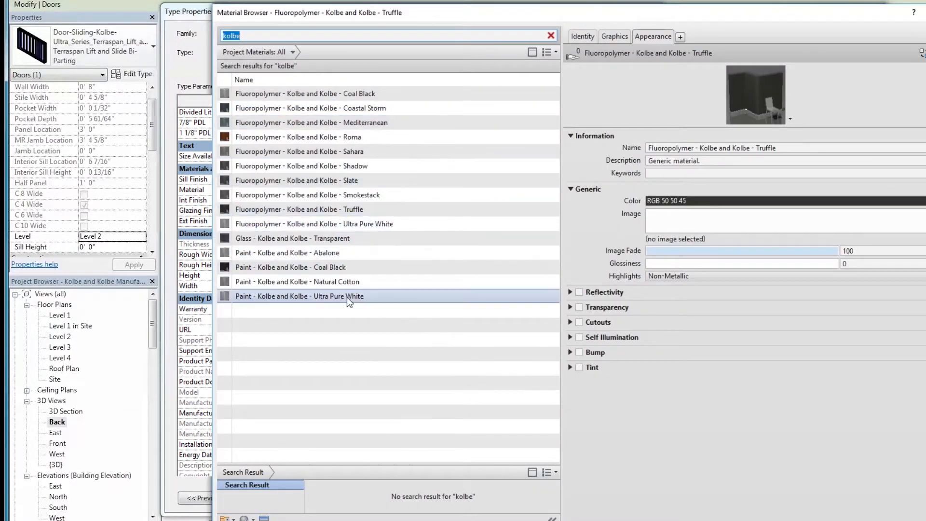
pyautogui.click(298, 296)
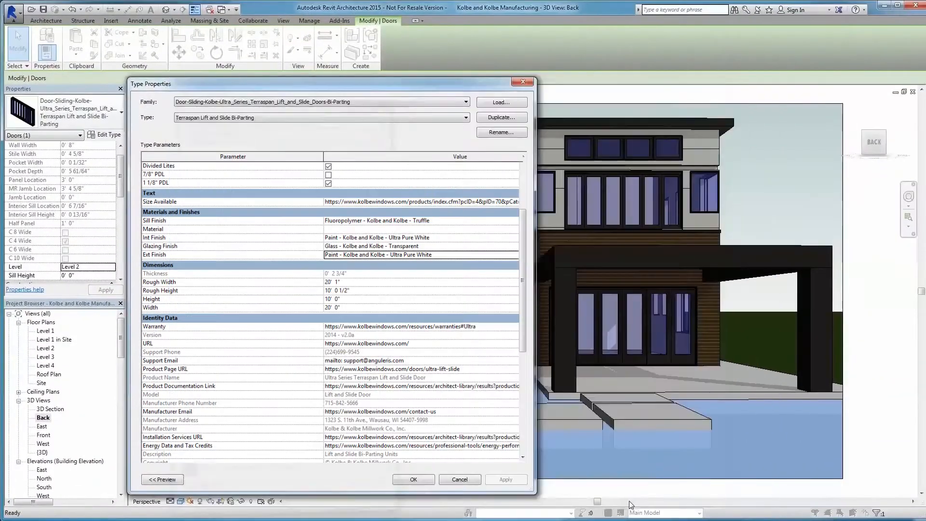
pyautogui.click(413, 479)
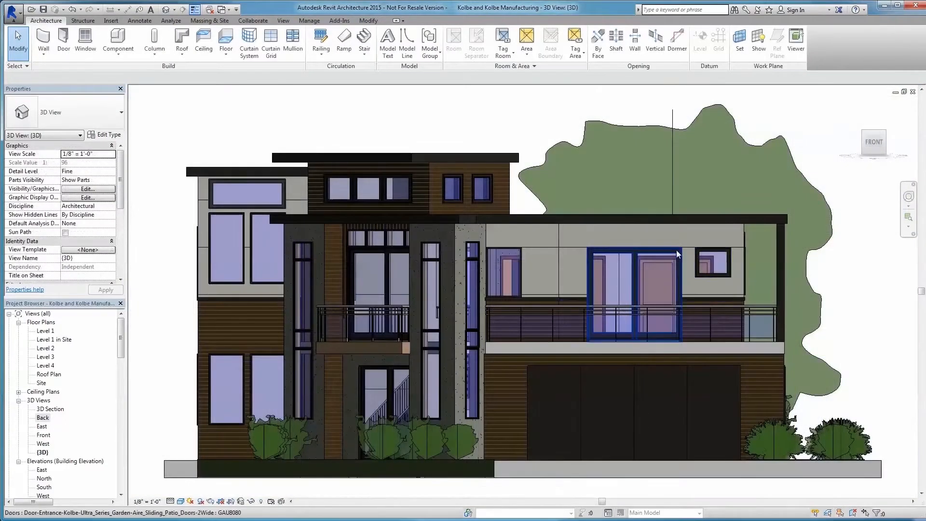
# Review the Garden Aire sliding patio door's type parameters and close them.
pyautogui.click(632, 284)
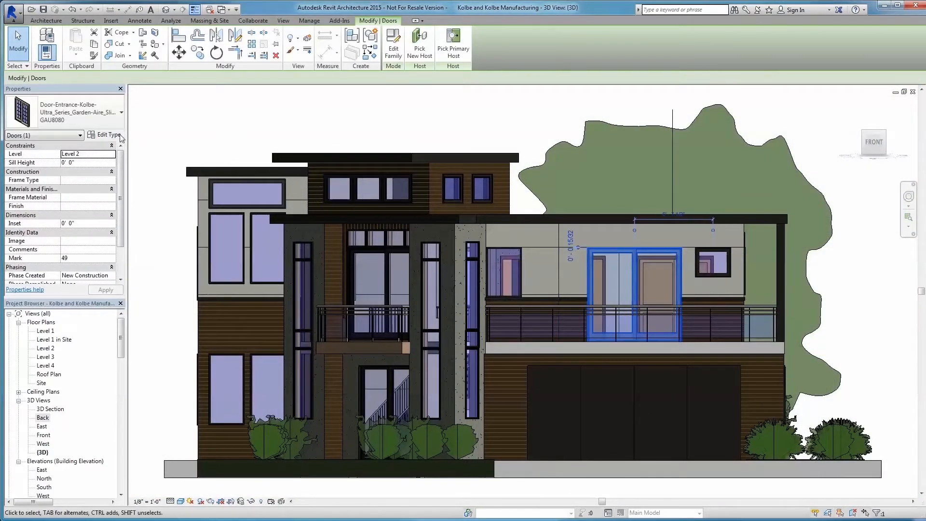
pyautogui.click(105, 135)
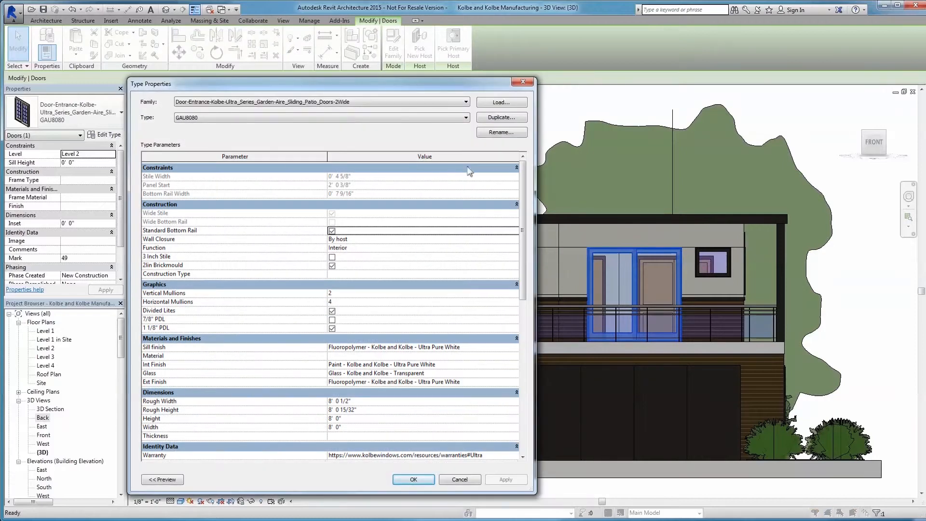
pyautogui.scroll(-3)
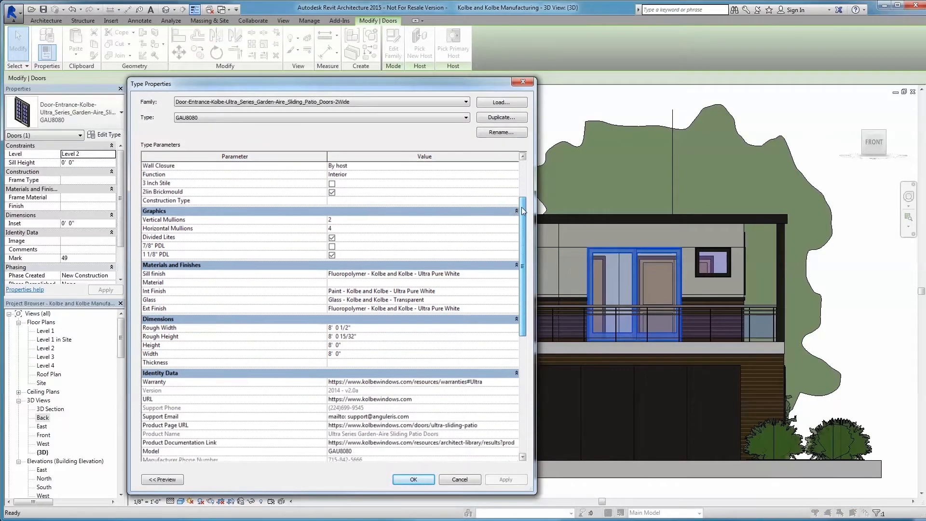
pyautogui.scroll(-3)
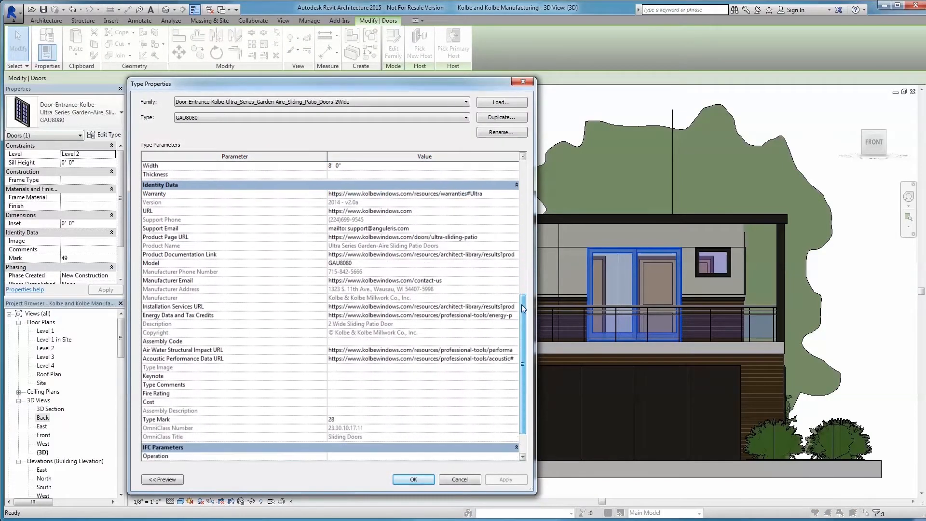
pyautogui.click(413, 480)
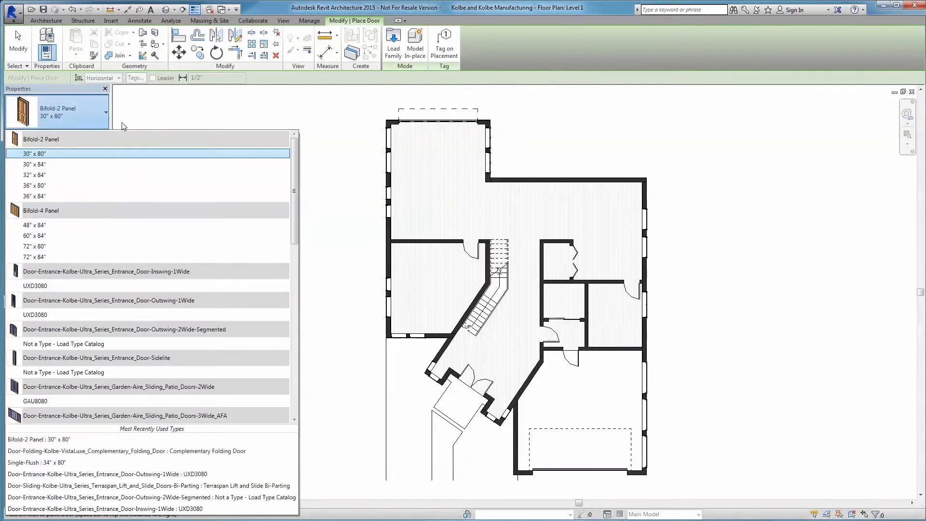
# Place the Door-Folding-Kolbe-VistaLuxe door in the top wall and bring up its type parameters.
pyautogui.scroll(-3)
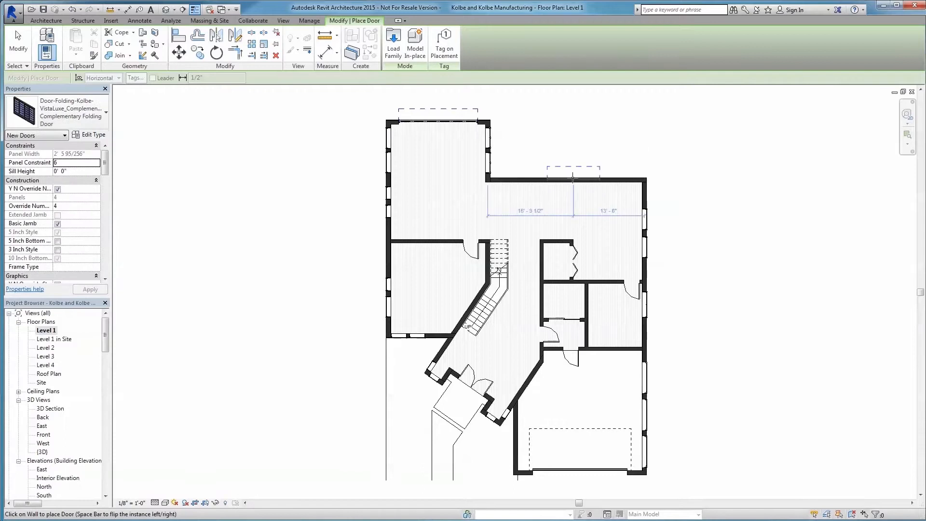
pyautogui.click(572, 172)
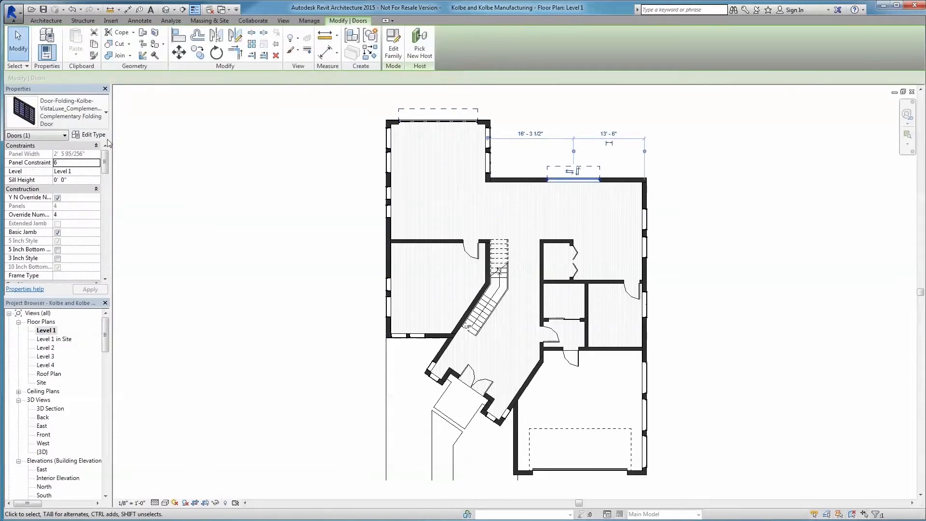
pyautogui.click(90, 134)
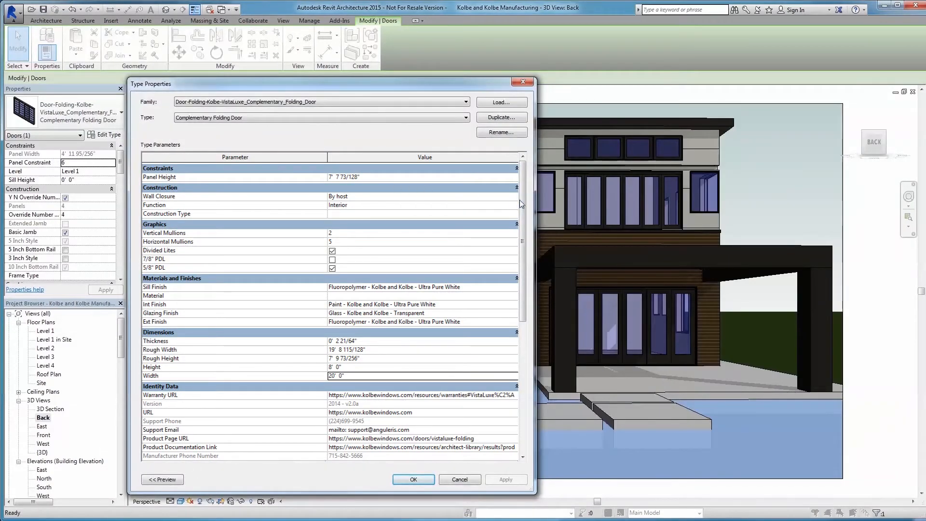
pyautogui.scroll(-3)
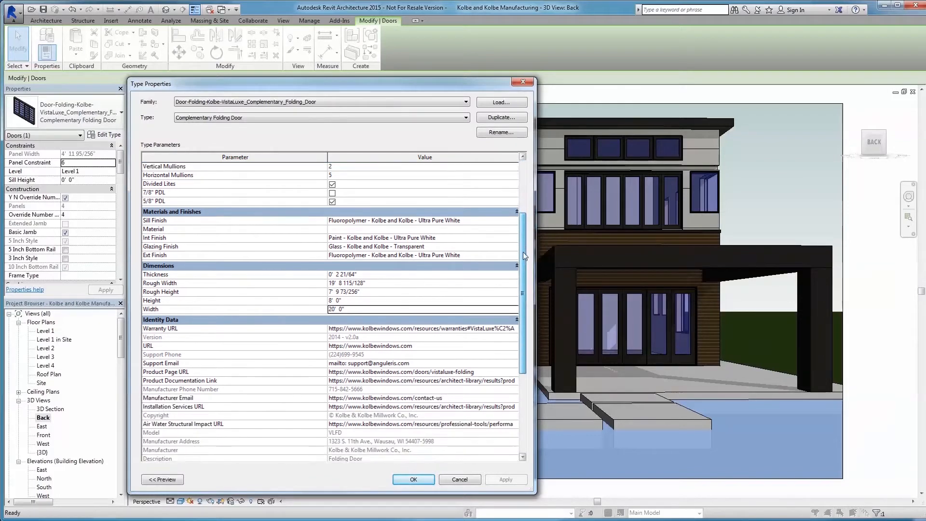
pyautogui.scroll(-3)
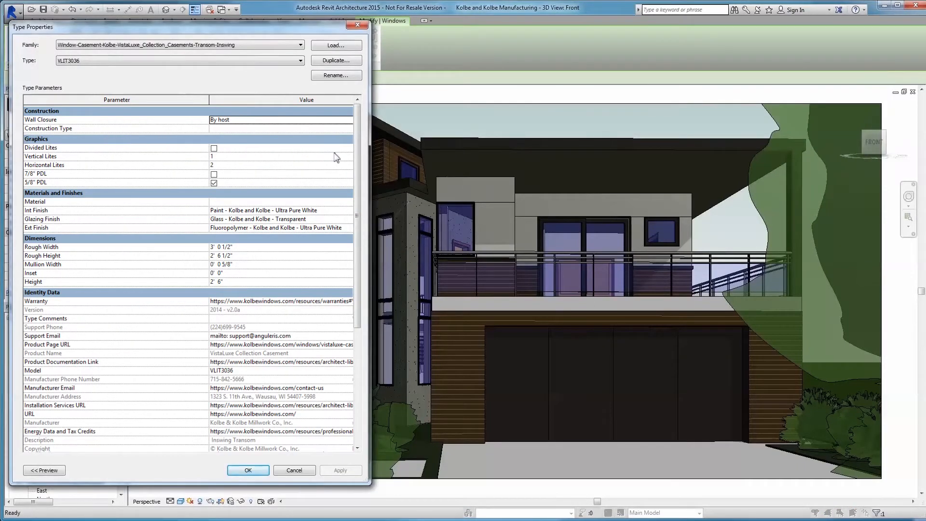
# Review the VistaLuxe casement window's identity data and close its type properties.
pyautogui.scroll(-3)
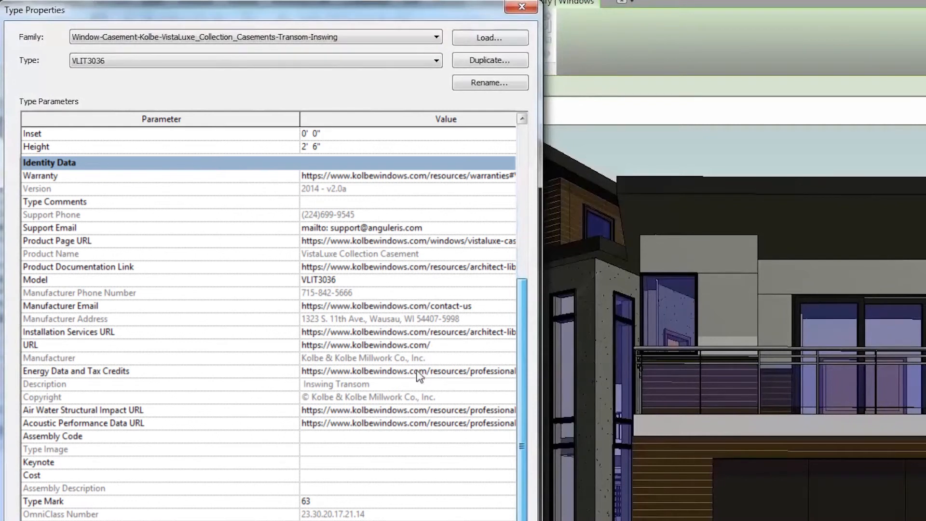
pyautogui.moveTo(418, 414)
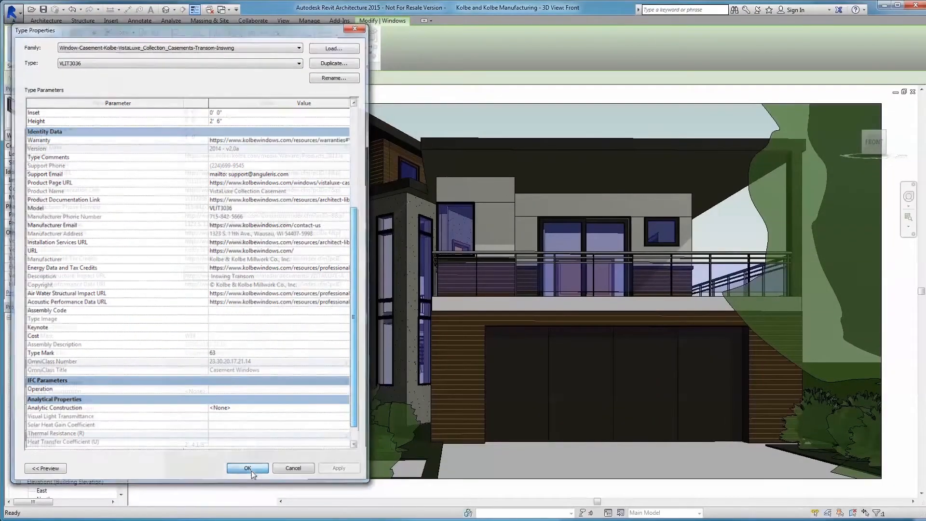
pyautogui.click(247, 467)
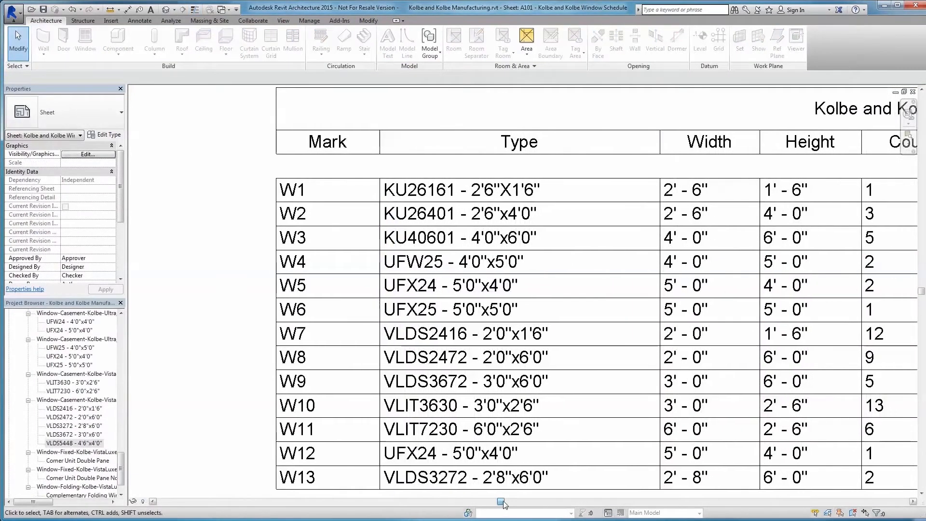
# Review the schedule's Description column, then switch to the Interior Elevation view.
pyautogui.hscroll(3)
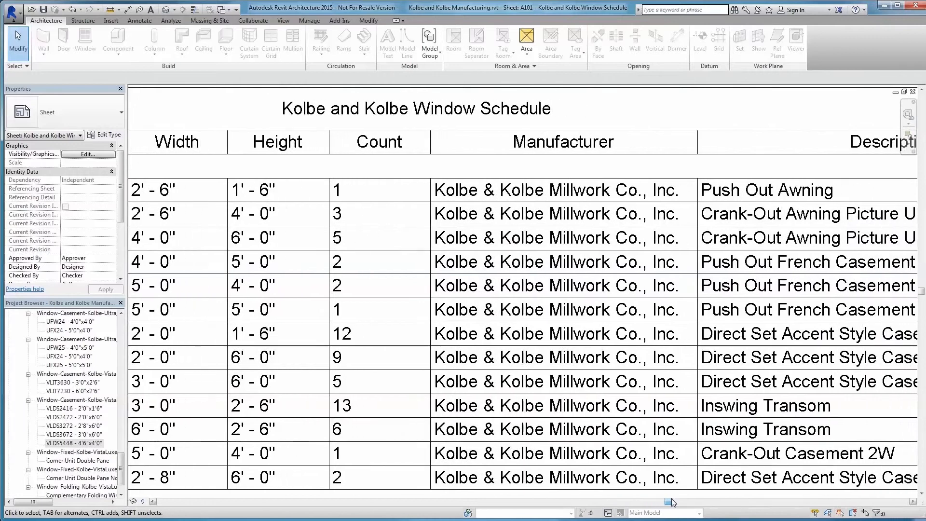
pyautogui.hscroll(3)
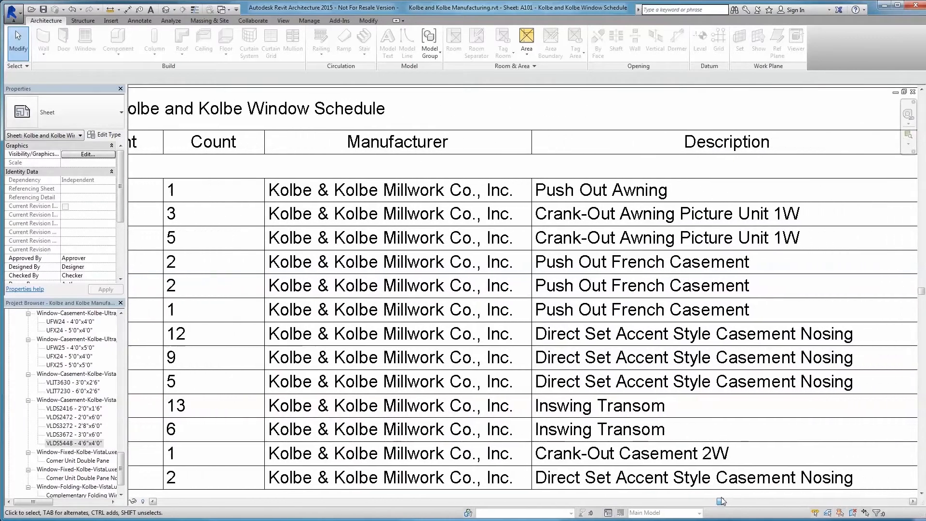
pyautogui.doubleClick(60, 416)
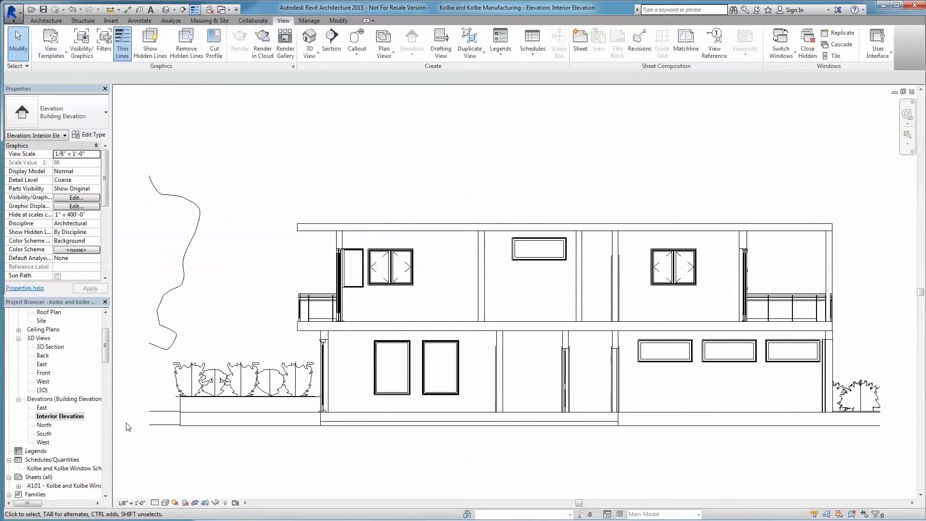
# View the house in West 3D, then zoom into a window in the Level 1 floor plan.
pyautogui.doubleClick(41, 364)
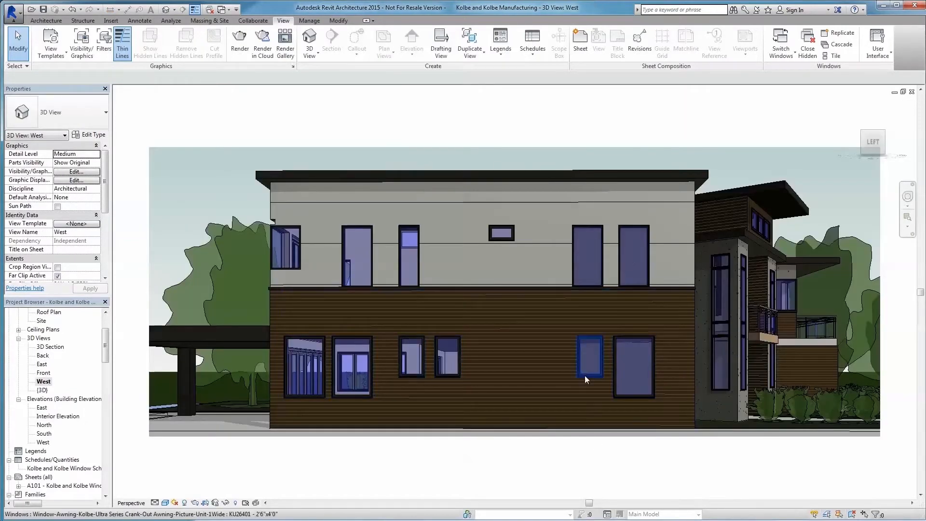
pyautogui.doubleClick(46, 330)
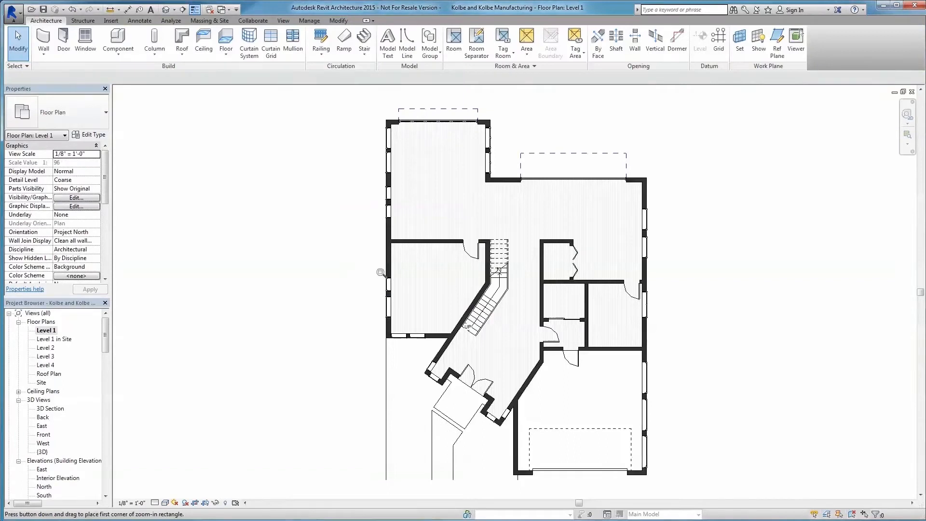
pyautogui.moveTo(381, 272); pyautogui.dragTo(404, 300)
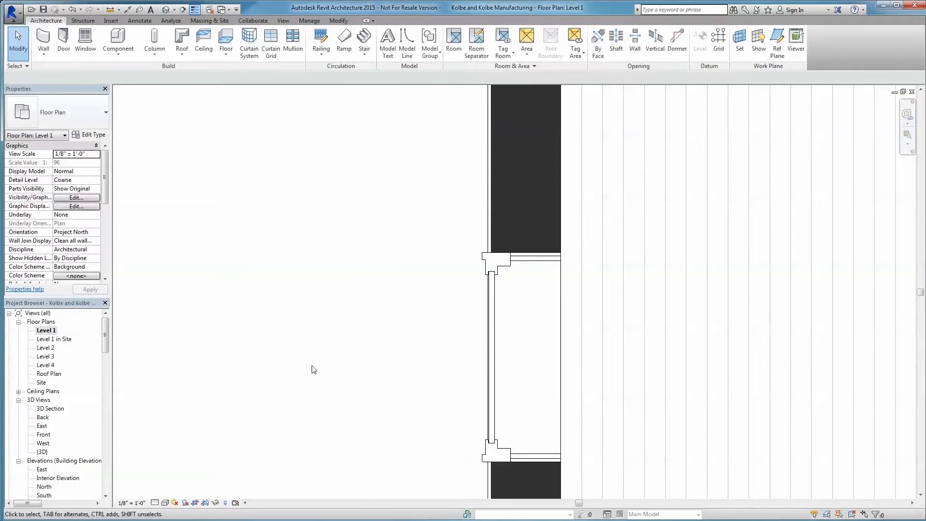
pyautogui.moveTo(163, 503)
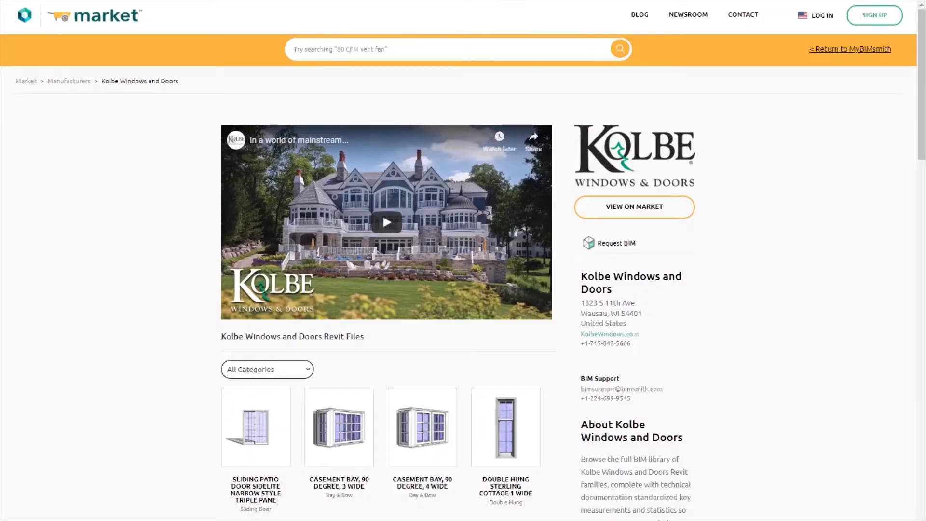
# Scroll the Kolbe Windows and Doors Revit Files grid down to the casement bow windows.
pyautogui.scroll(-3)
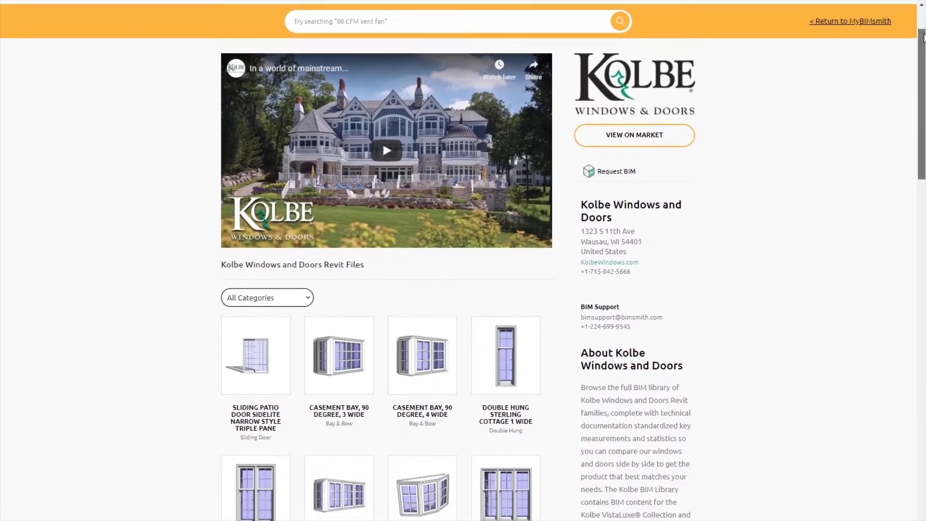
pyautogui.scroll(-3)
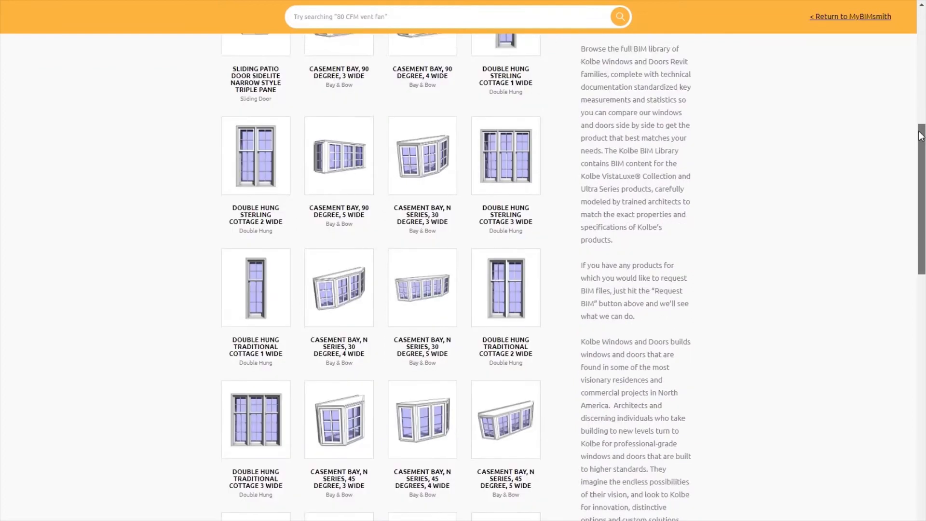
pyautogui.scroll(-3)
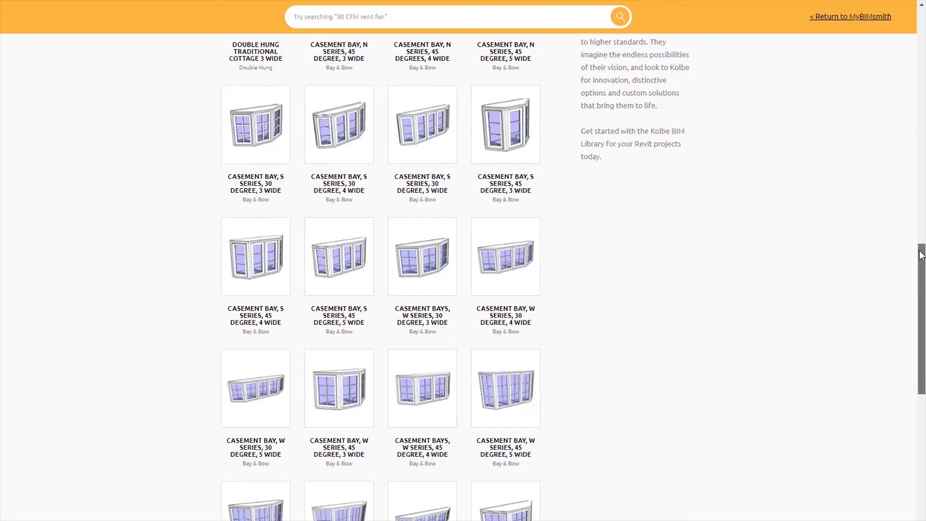
pyautogui.scroll(-3)
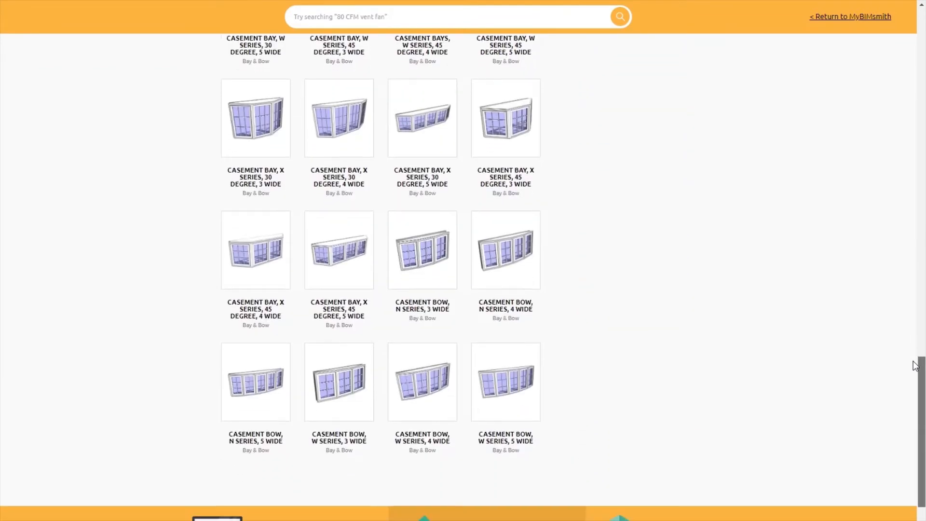
pyautogui.scroll(-3)
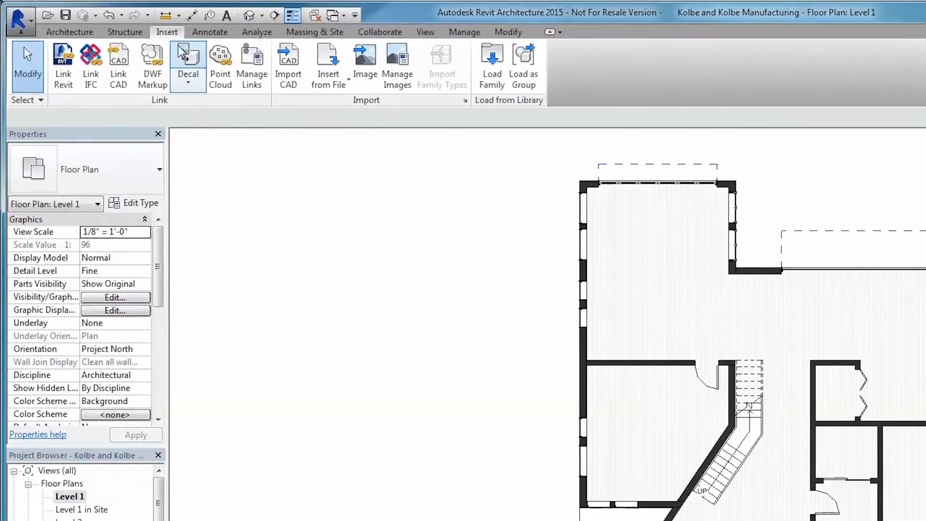
pyautogui.moveTo(491, 62)
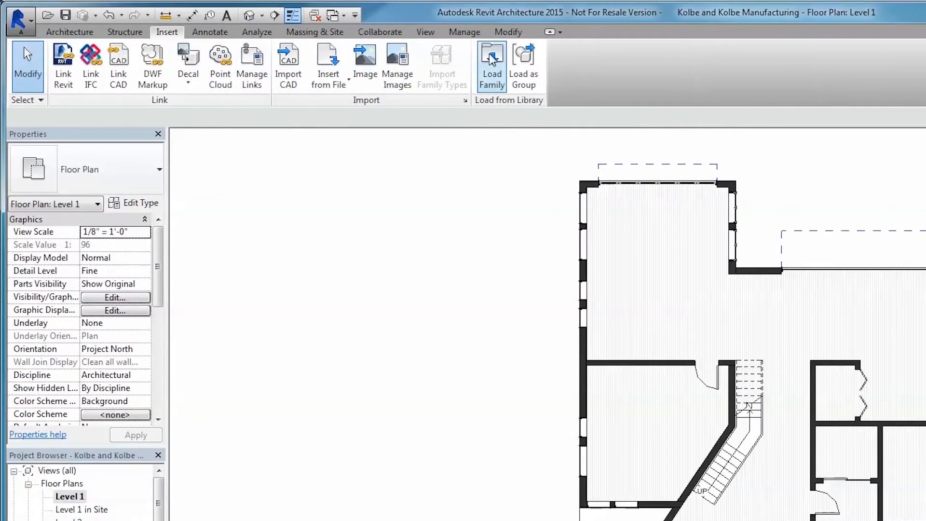
# Load the Kolbe Ultra Series crank-out casement .rfa from the Kolbe and Kolbe folder, choosing type UFW24.
pyautogui.click(491, 65)
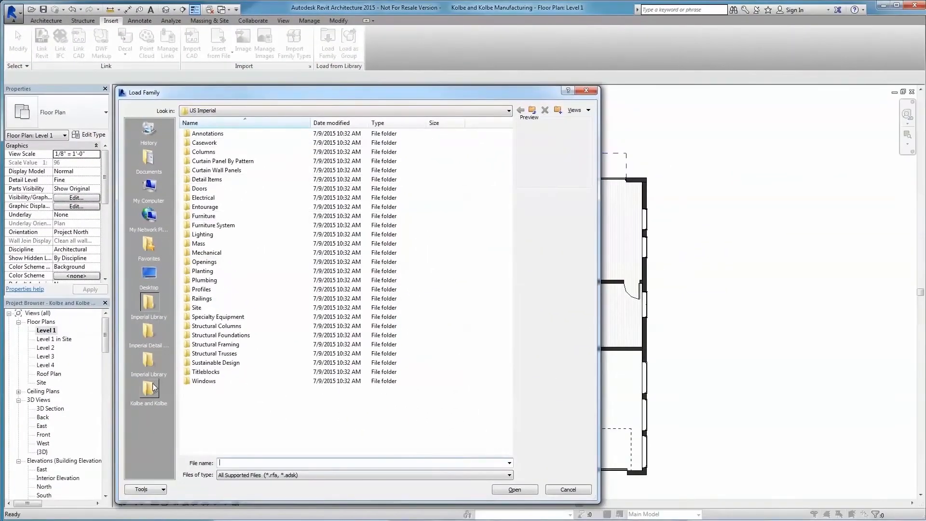
pyautogui.doubleClick(149, 387)
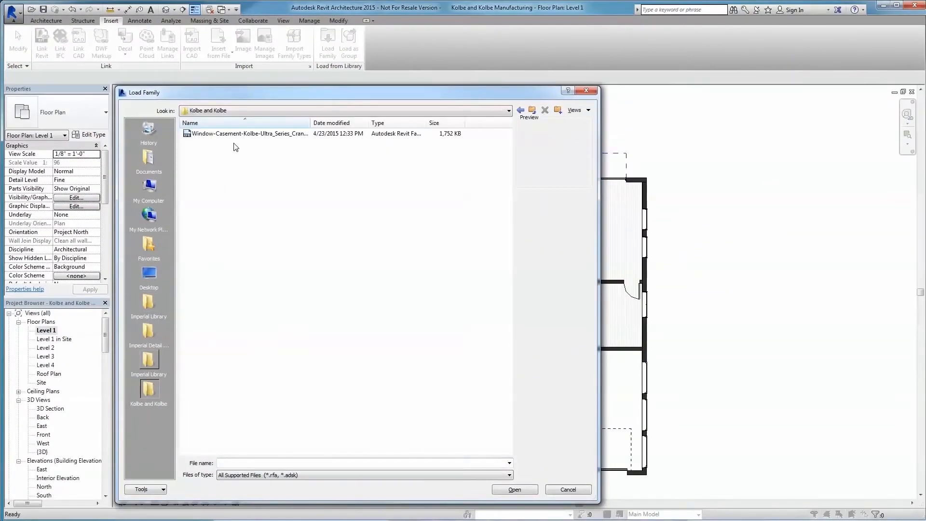
pyautogui.click(249, 133)
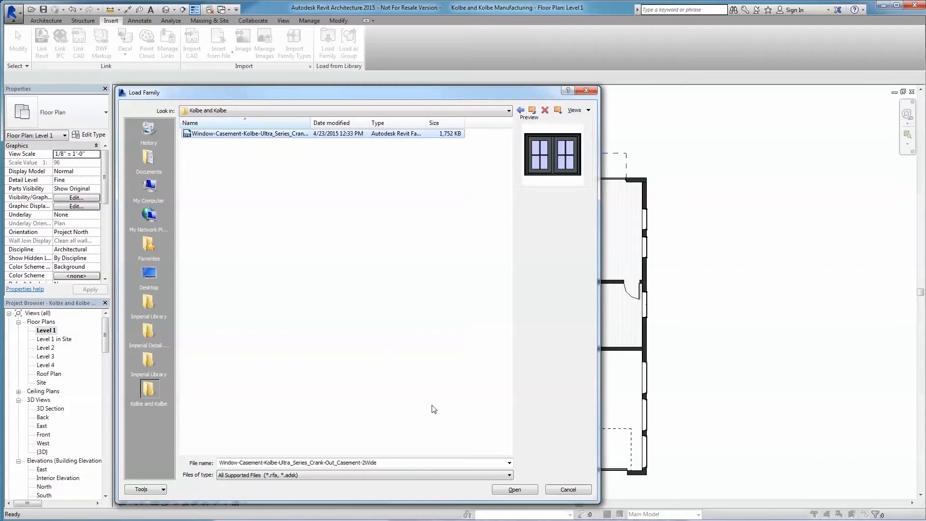
pyautogui.click(513, 489)
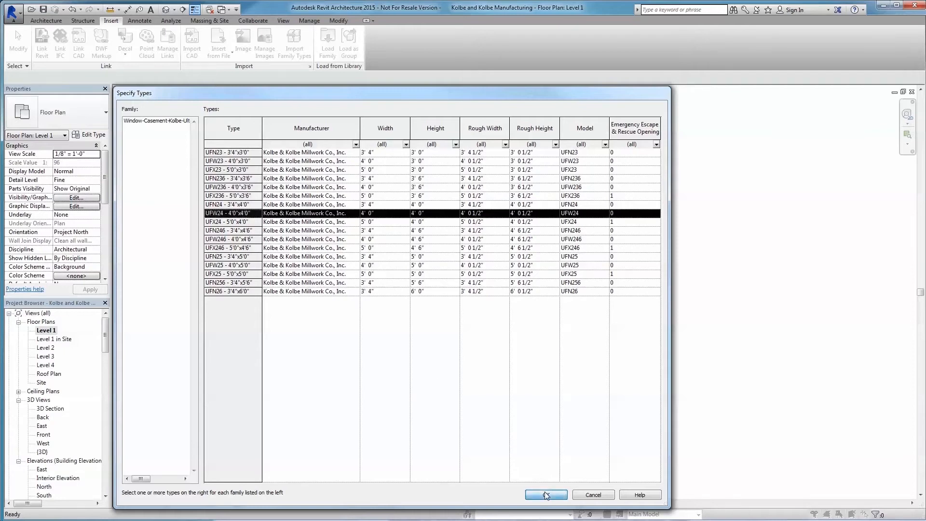
pyautogui.click(544, 494)
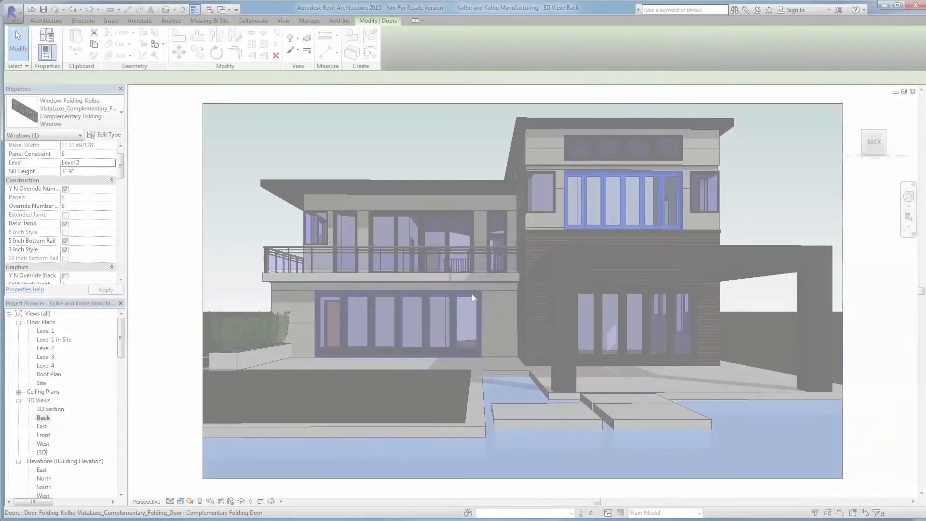
# Select the balcony's Garden-Aire sliding patio door and bring up its GAU8080 type properties.
pyautogui.click(402, 322)
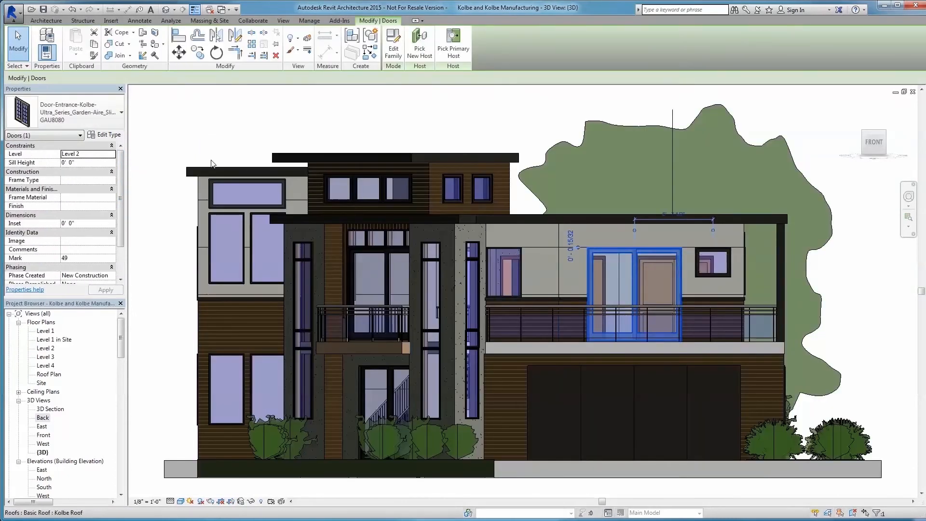
pyautogui.click(107, 135)
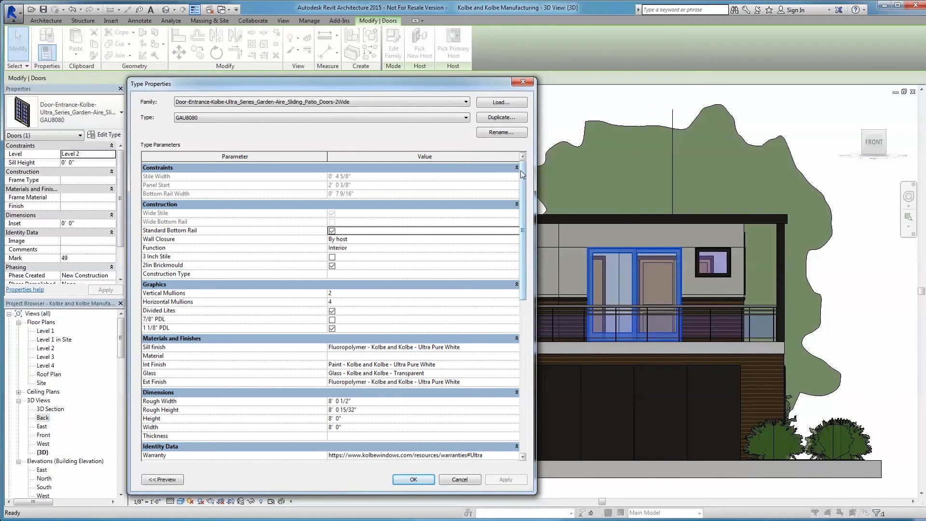